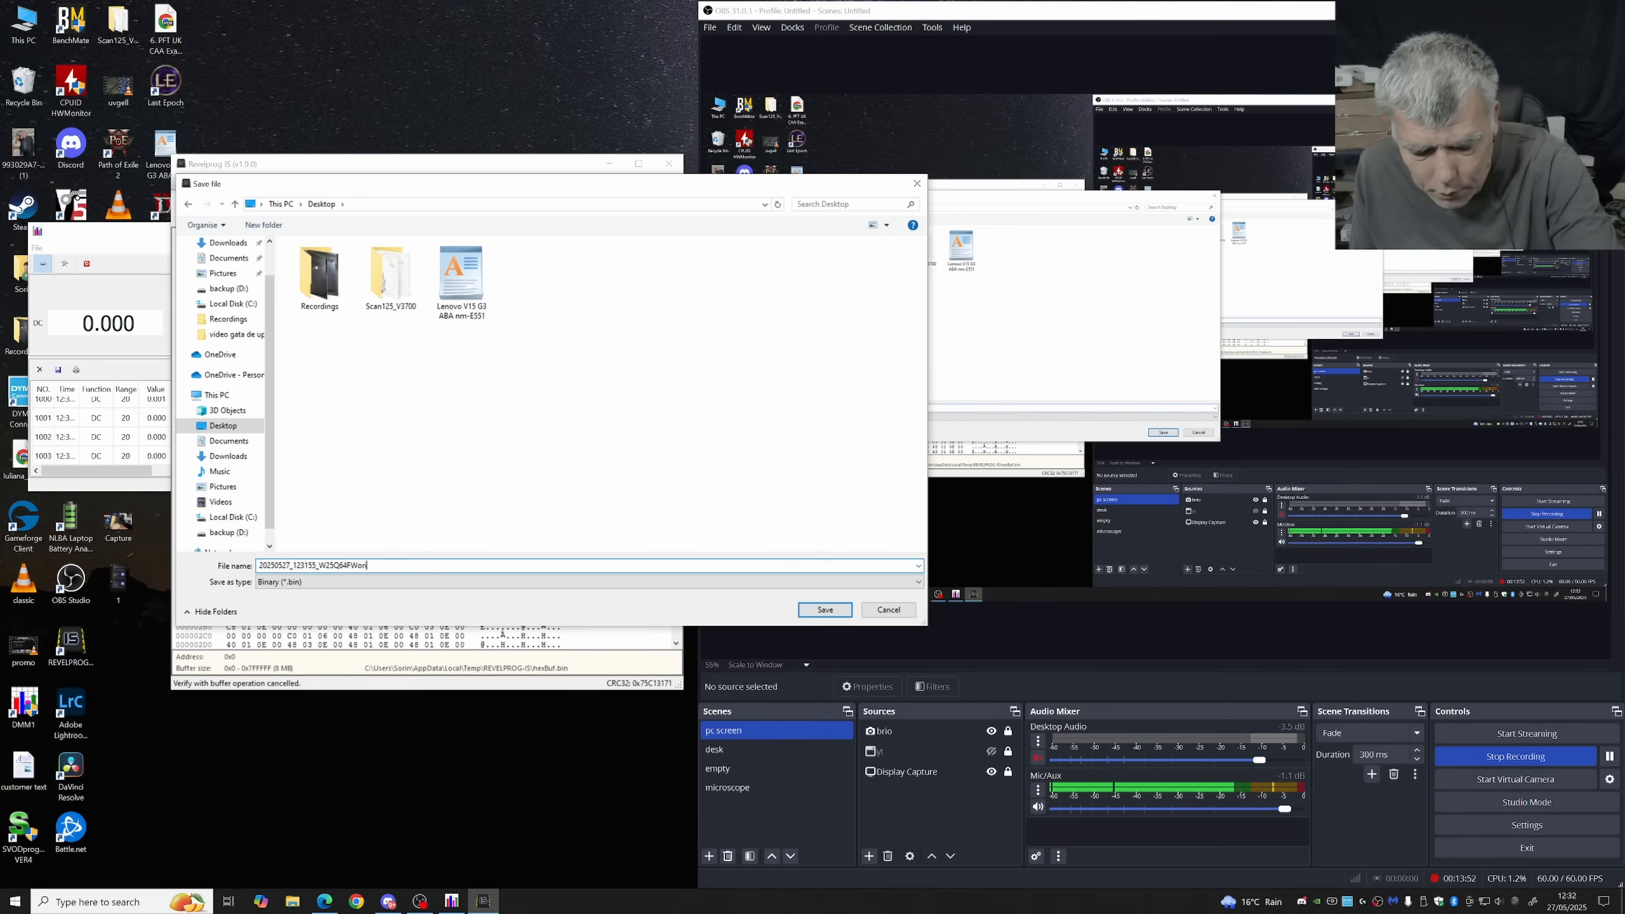
- Save the read BIOS dump to the Desktop as a timestamped Binary (*.bin) file
{"action": "left_click", "coordinate": [824, 609]}
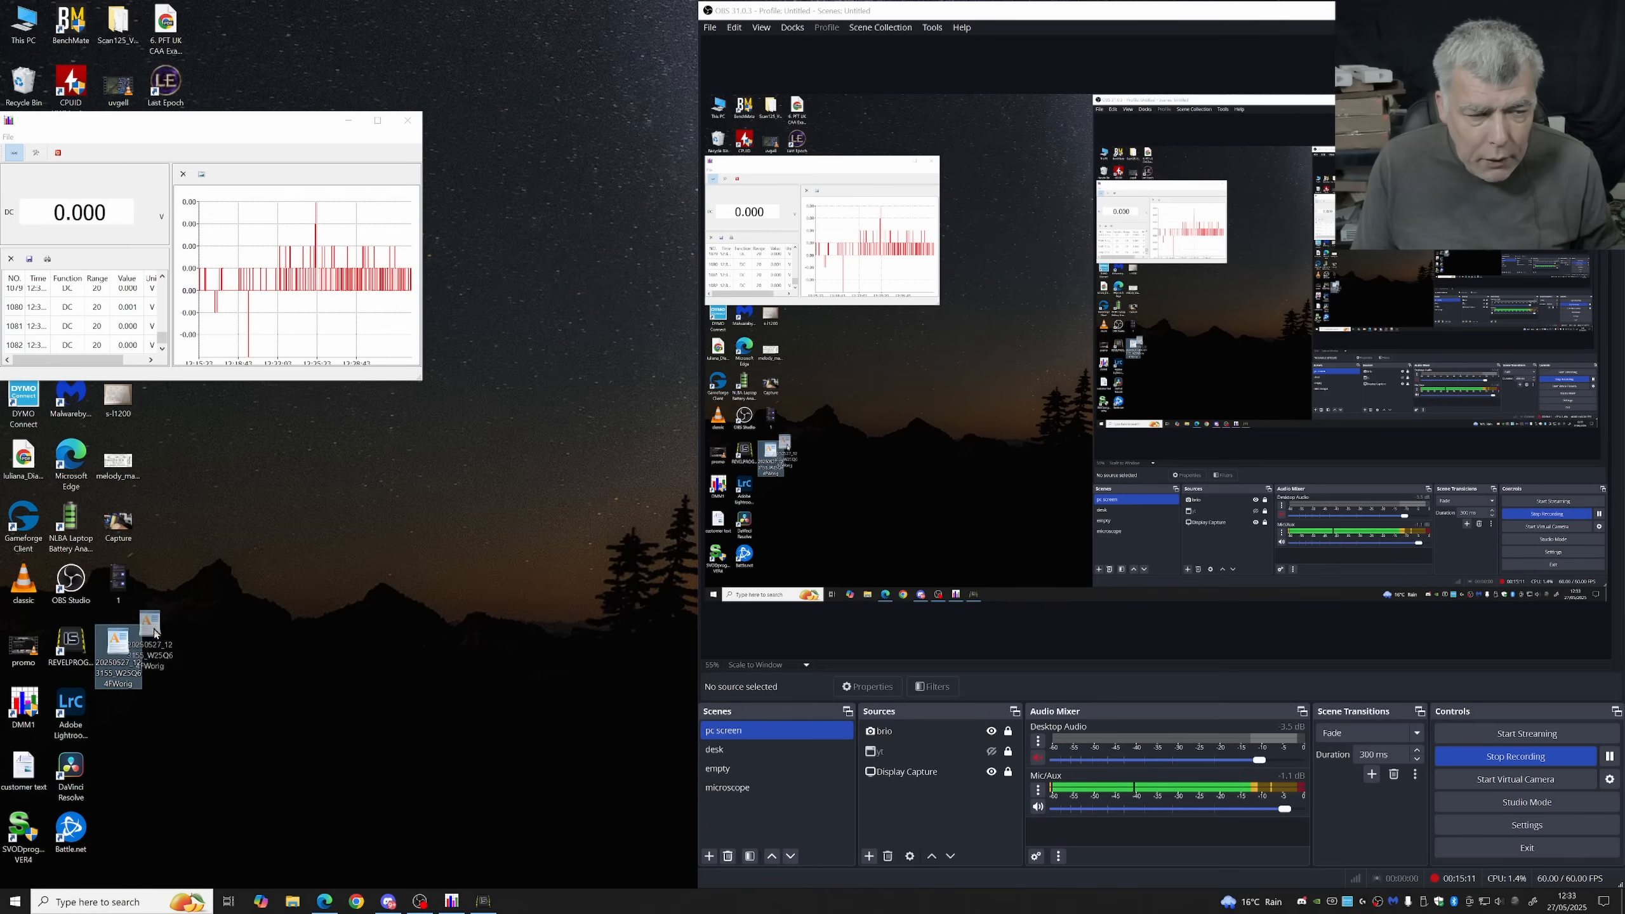